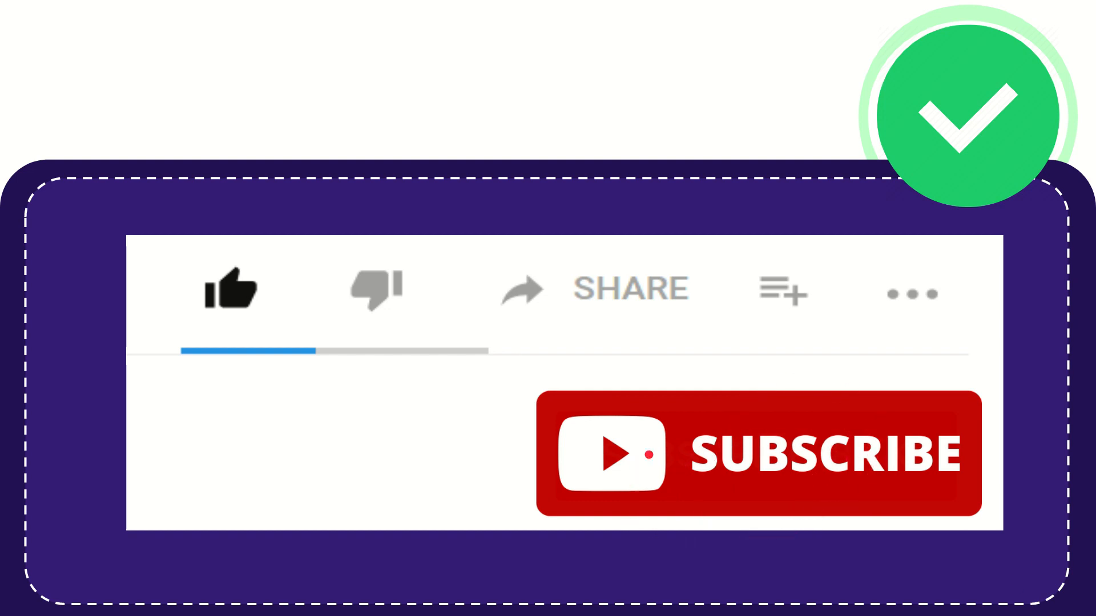
click(234, 290)
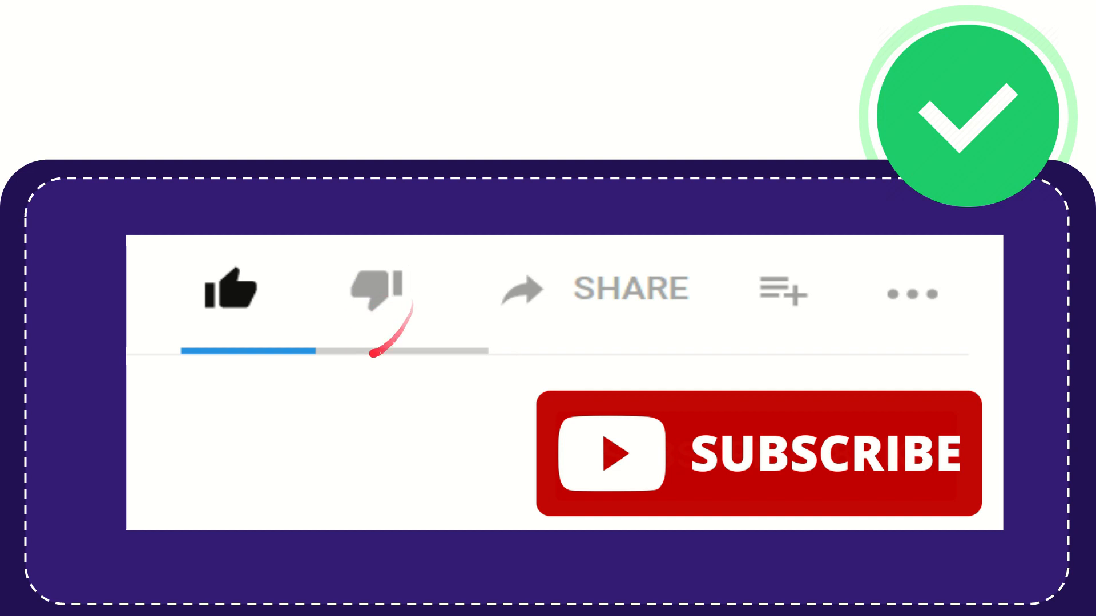
click(378, 290)
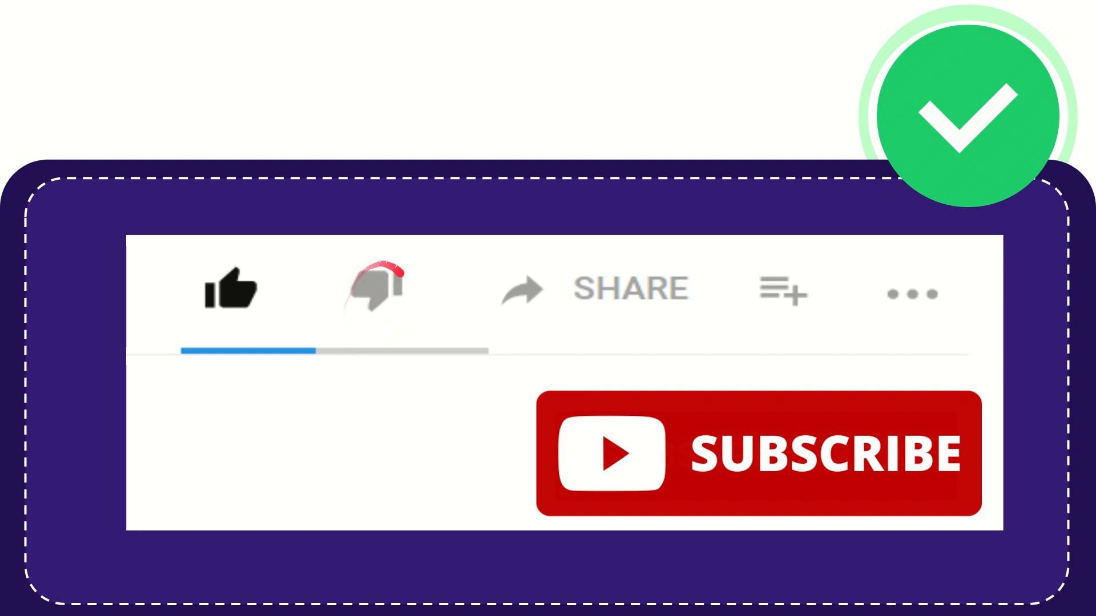